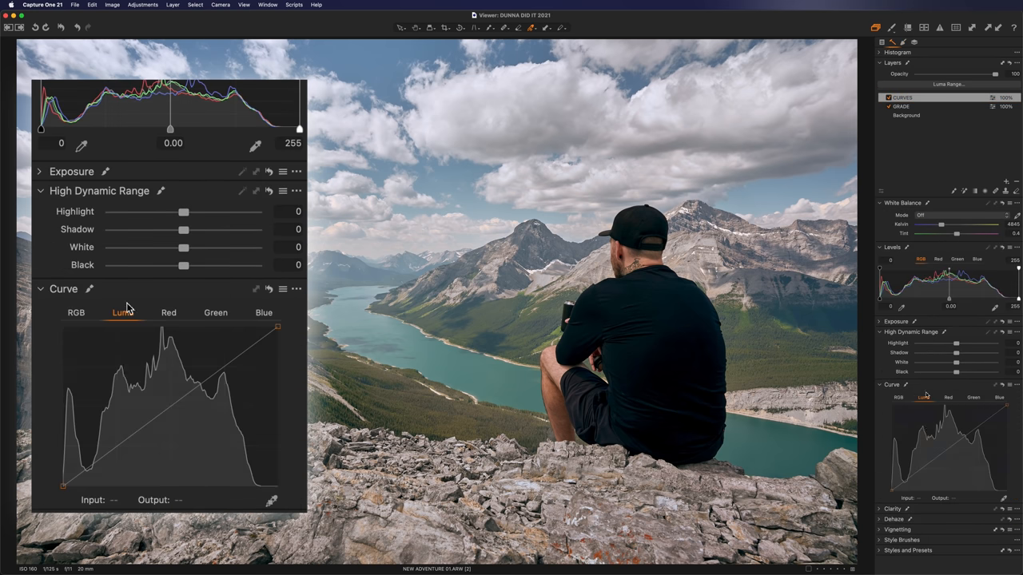
# Step: Shape the Luma curve on the CURVES layer with a midtone lift and a low shadow point
pyautogui.click(281, 290)
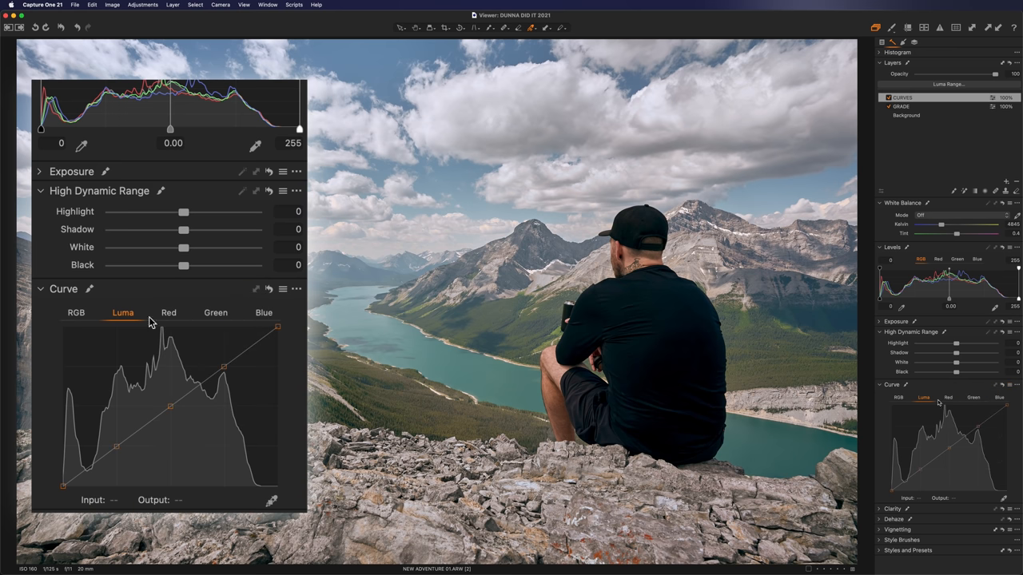
pyautogui.click(169, 312)
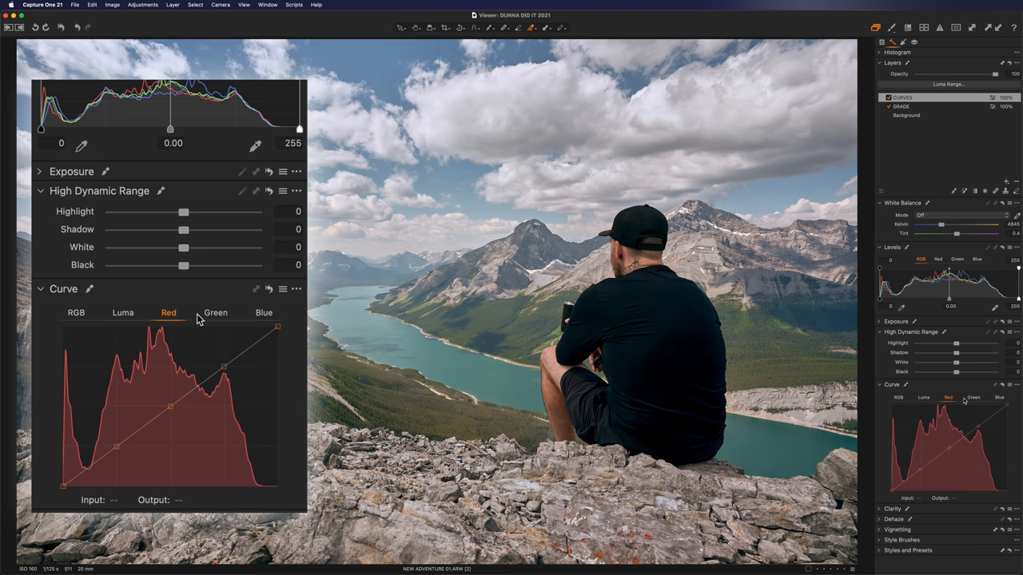
pyautogui.click(123, 311)
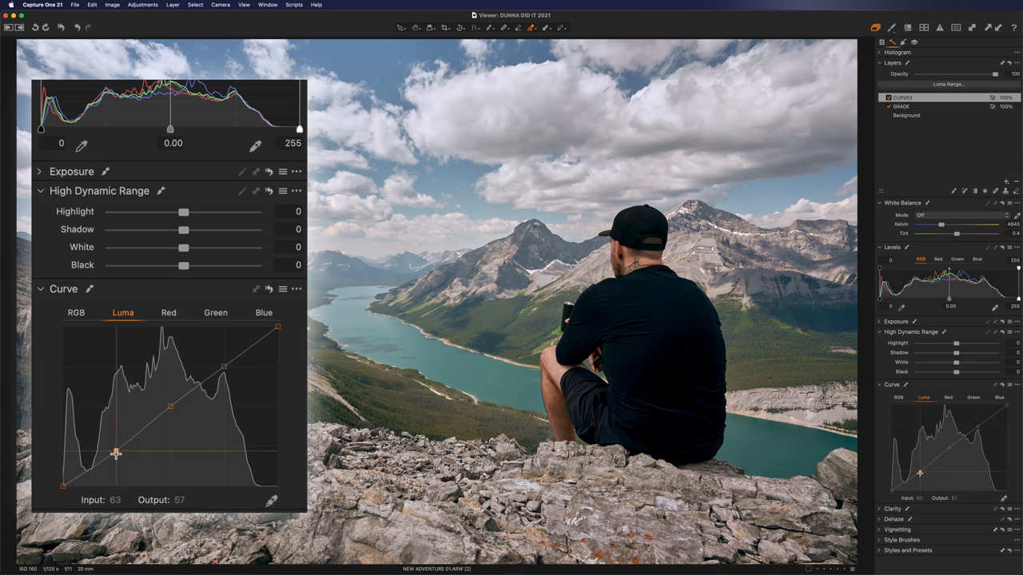
pyautogui.moveTo(115, 453); pyautogui.dragTo(224, 361)
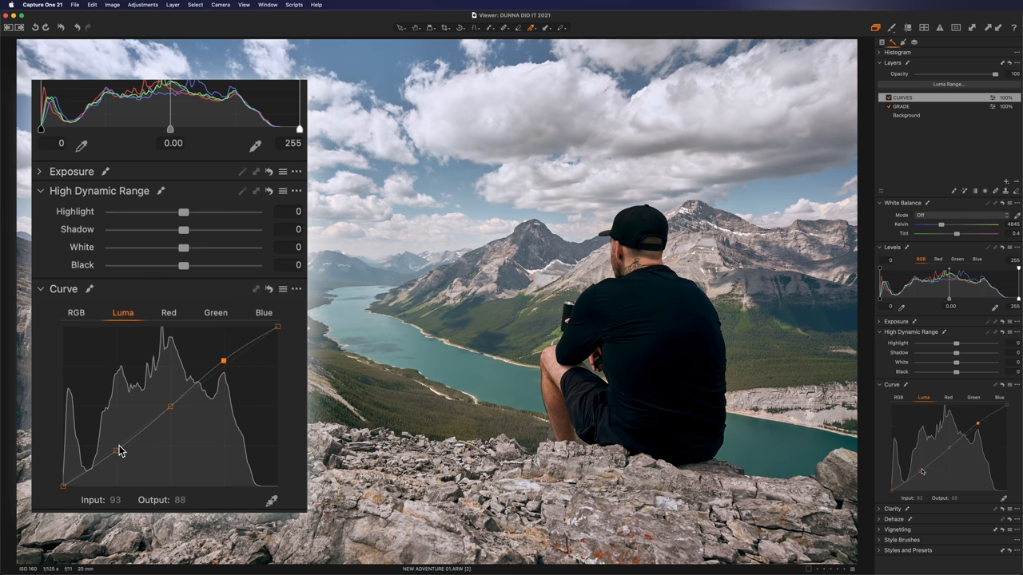
pyautogui.click(903, 98)
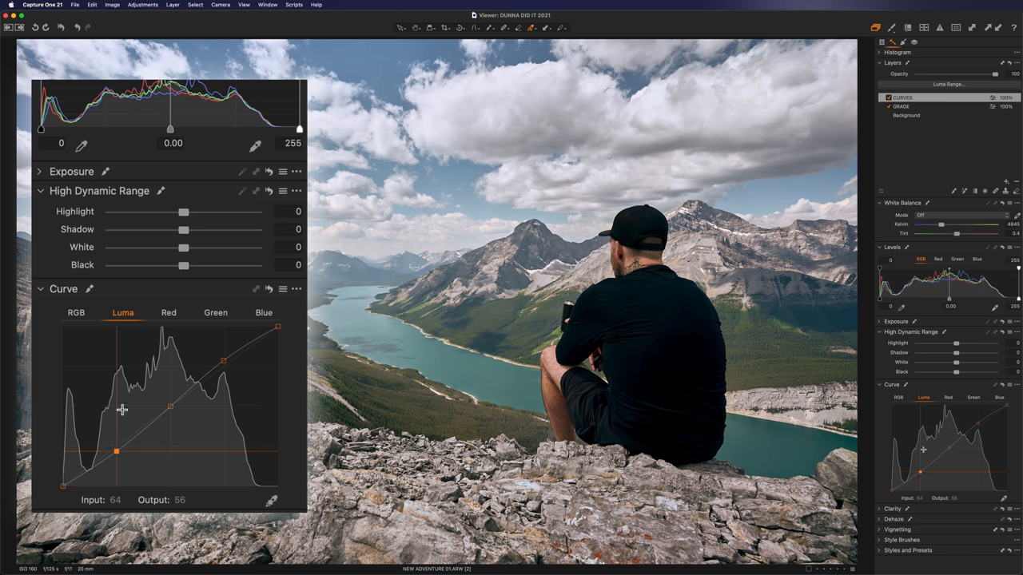
pyautogui.click(888, 98)
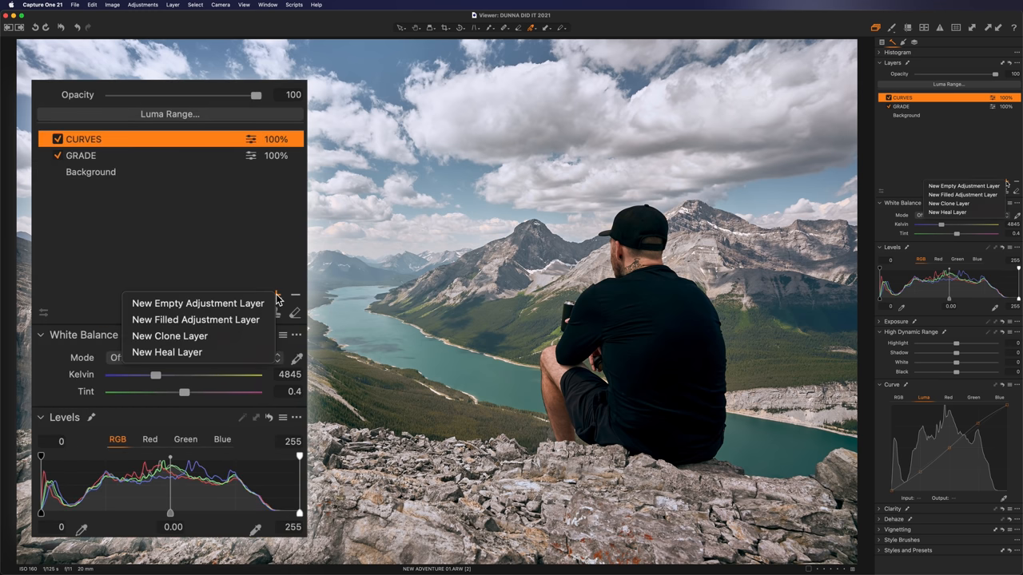
# Step: Create a new empty adjustment layer above CURVES and name it 'Clean Whites'
pyautogui.click(199, 303)
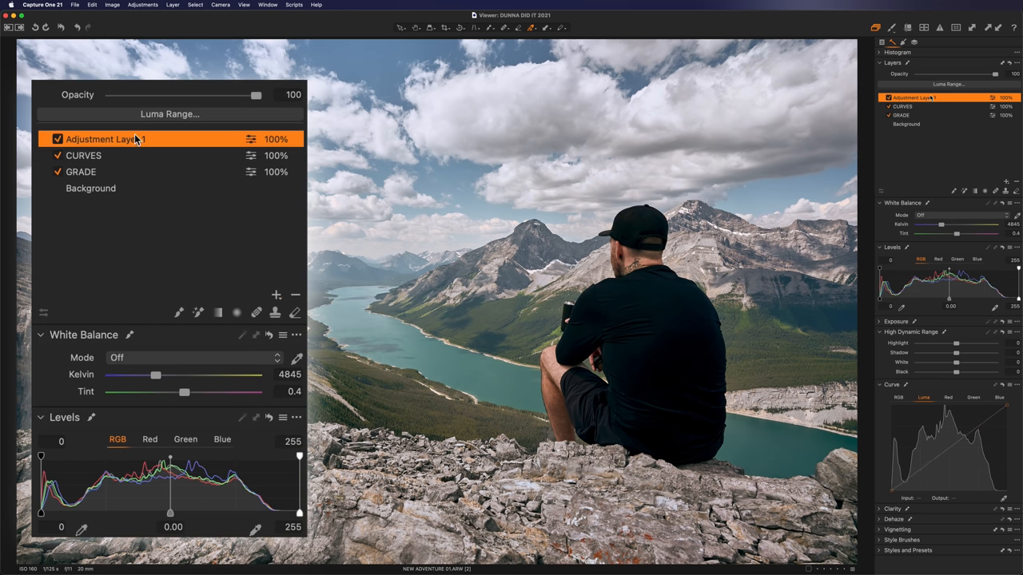
pyautogui.doubleClick(104, 137)
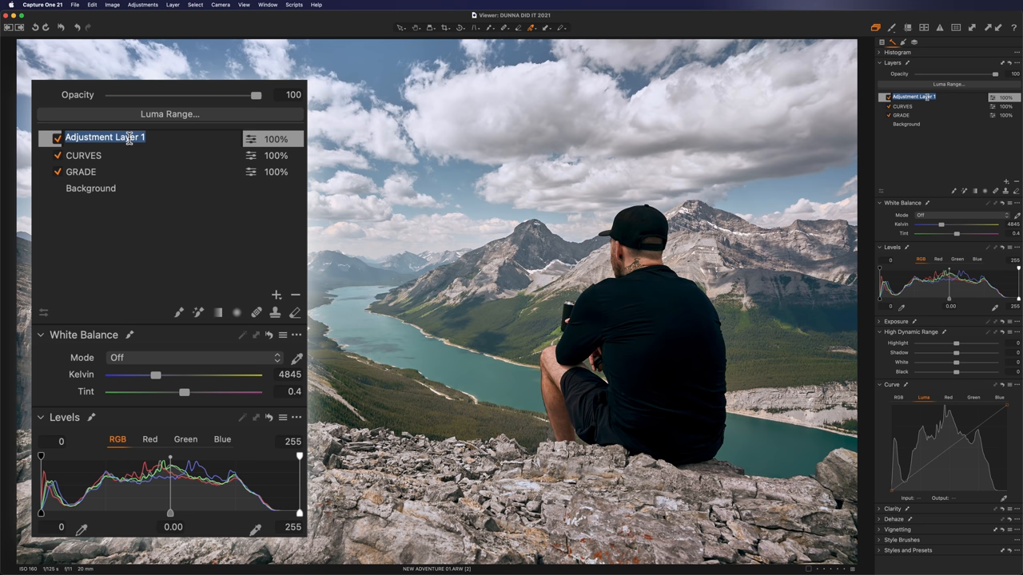
pyautogui.write('Clean Whites')
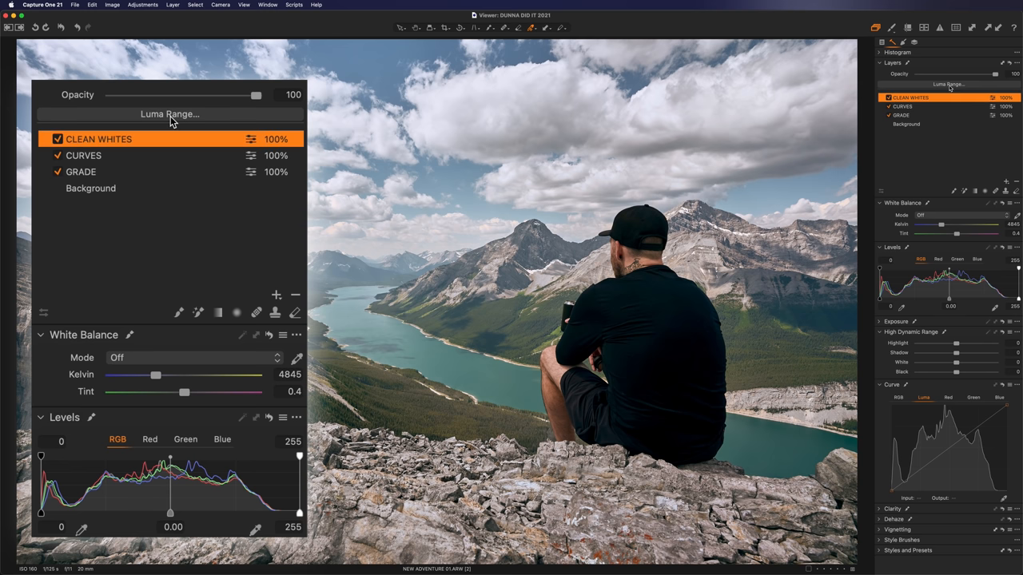
# Step: Apply a luma range on CLEAN WHITES covering only the highlights with a soft falloff into midtones
pyautogui.click(169, 114)
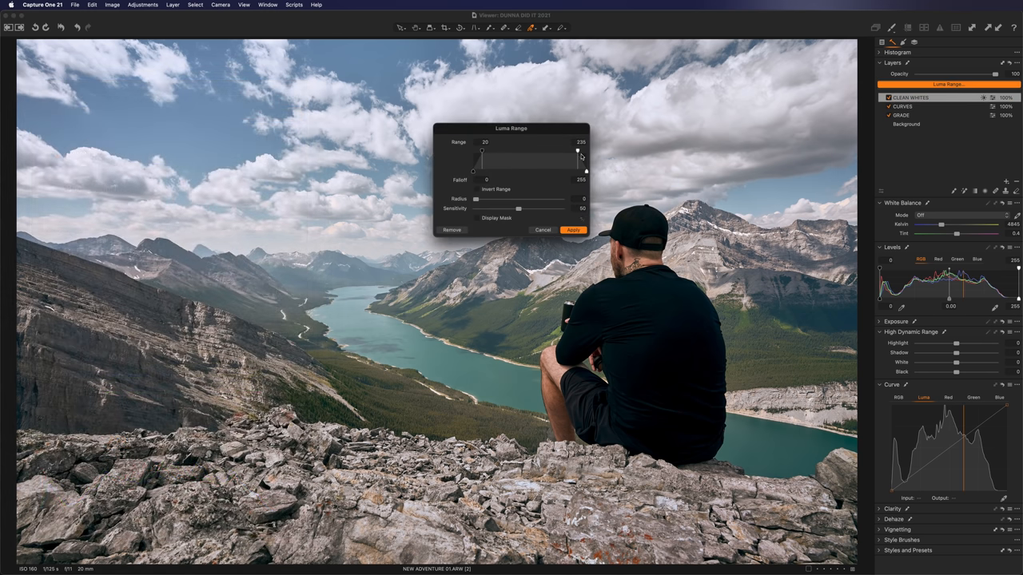
pyautogui.moveTo(579, 150); pyautogui.dragTo(585, 151)
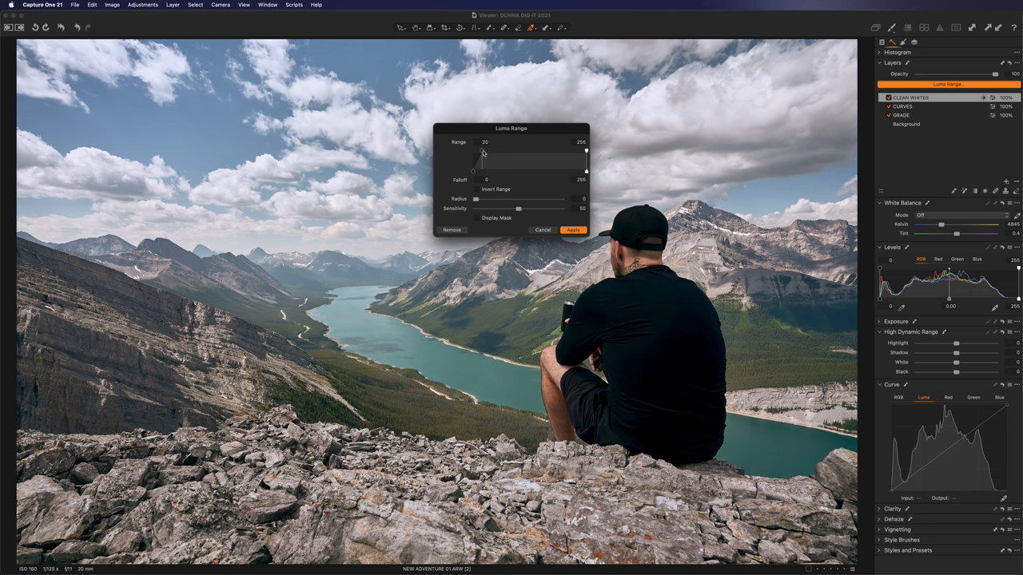
pyautogui.moveTo(473, 170); pyautogui.dragTo(585, 153)
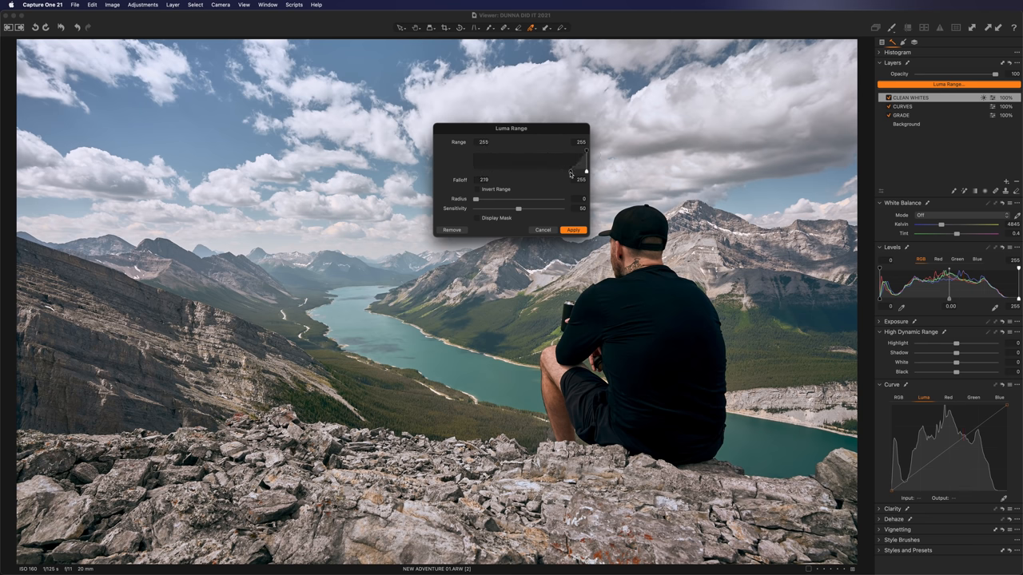
pyautogui.click(478, 217)
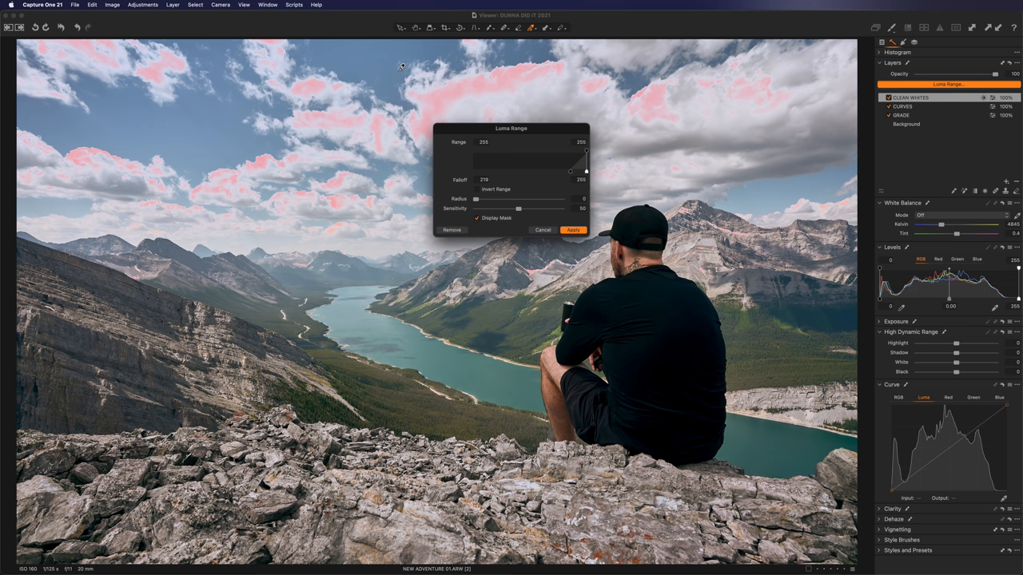
pyautogui.moveTo(572, 174)
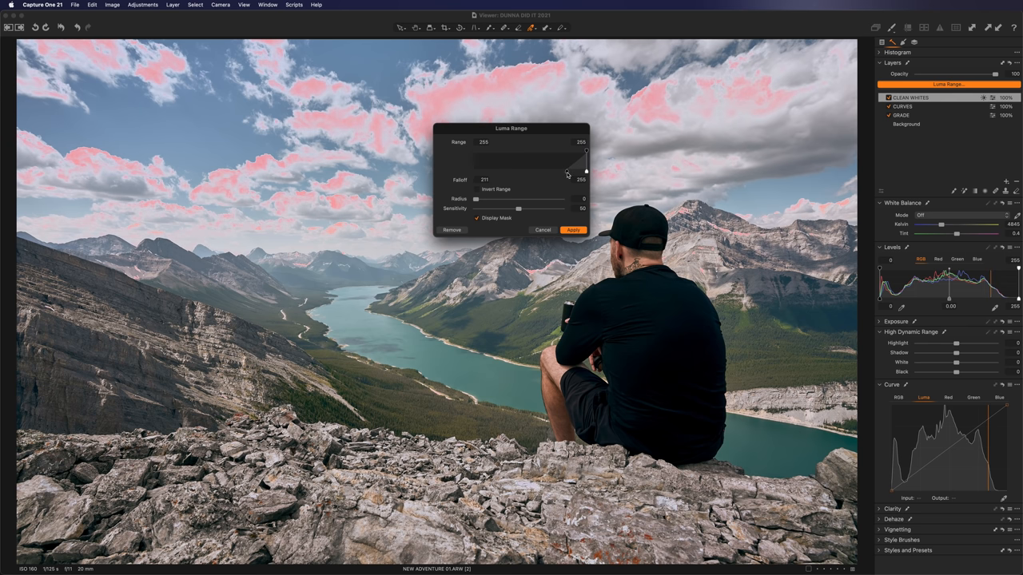
pyautogui.moveTo(569, 173); pyautogui.dragTo(560, 173)
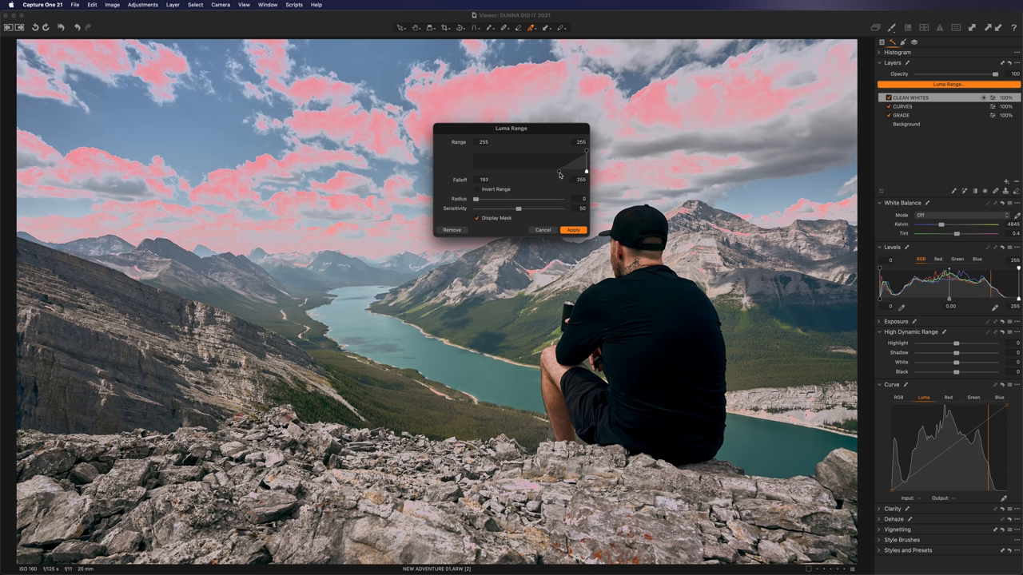
pyautogui.moveTo(559, 172); pyautogui.dragTo(556, 173)
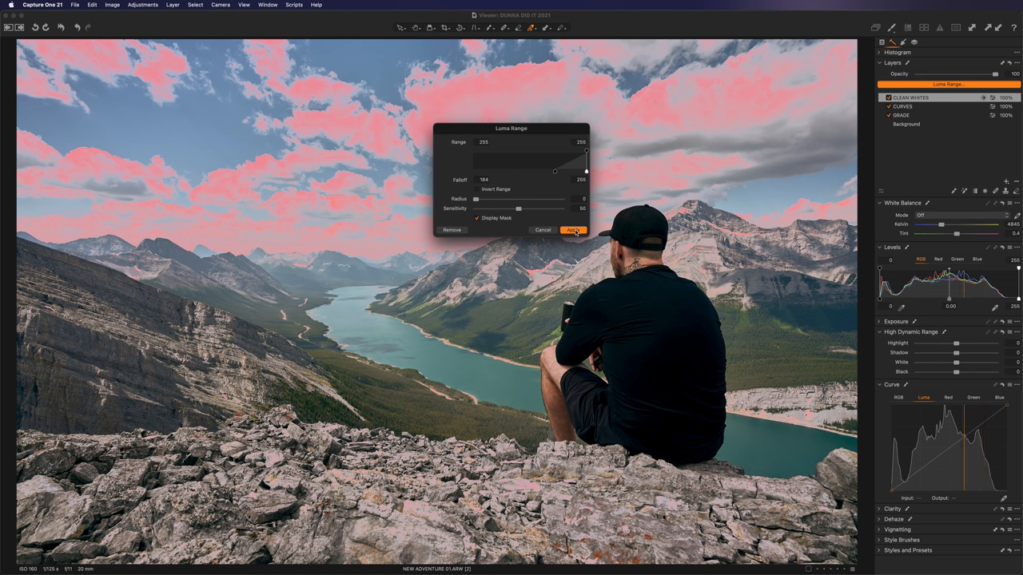
pyautogui.click(574, 230)
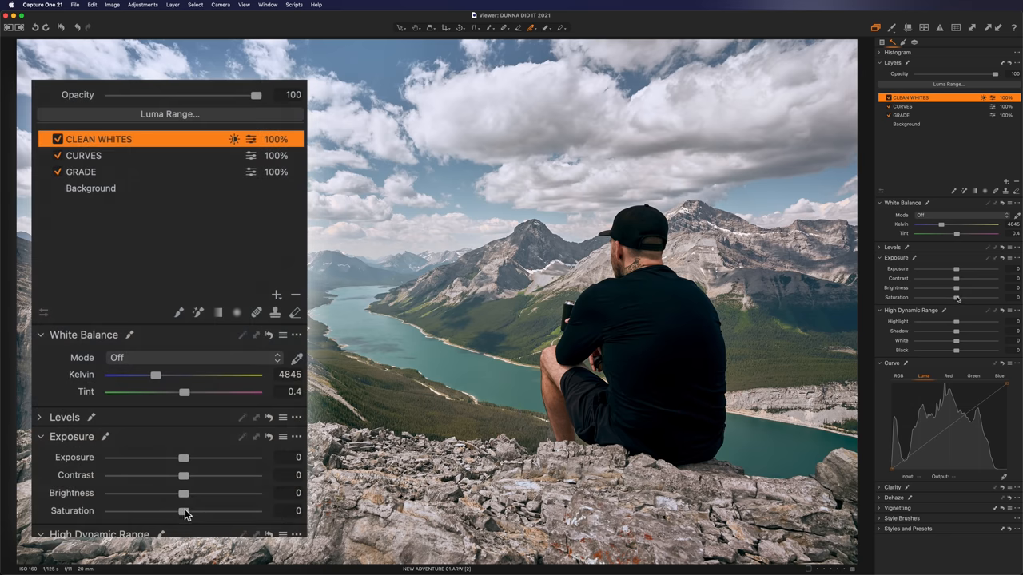
# Step: Lower CLEAN WHITES saturation to -77 and toggle the layer to compare the clouds
pyautogui.moveTo(182, 512); pyautogui.dragTo(136, 511)
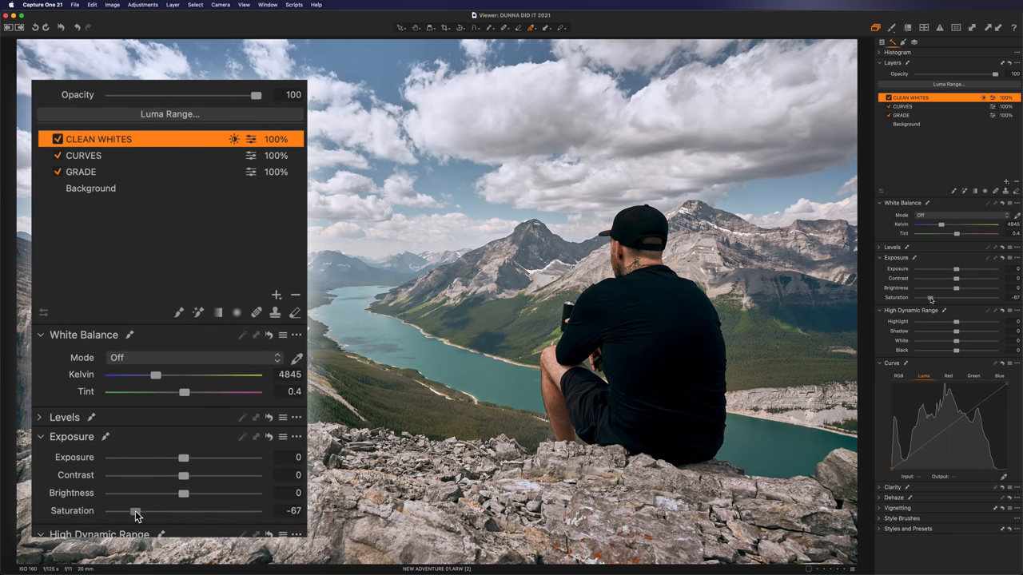
pyautogui.moveTo(135, 511); pyautogui.dragTo(128, 512)
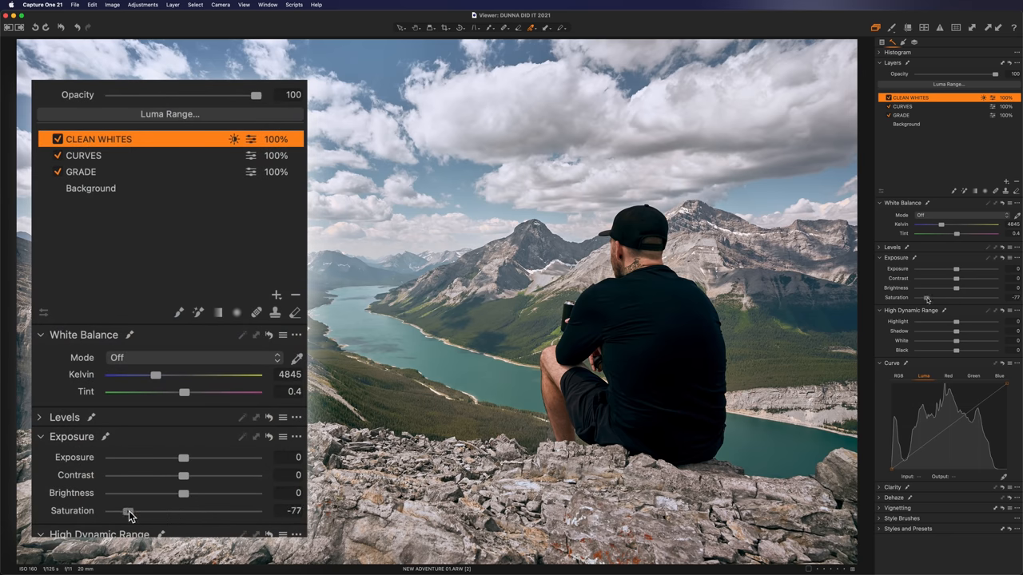
pyautogui.click(58, 139)
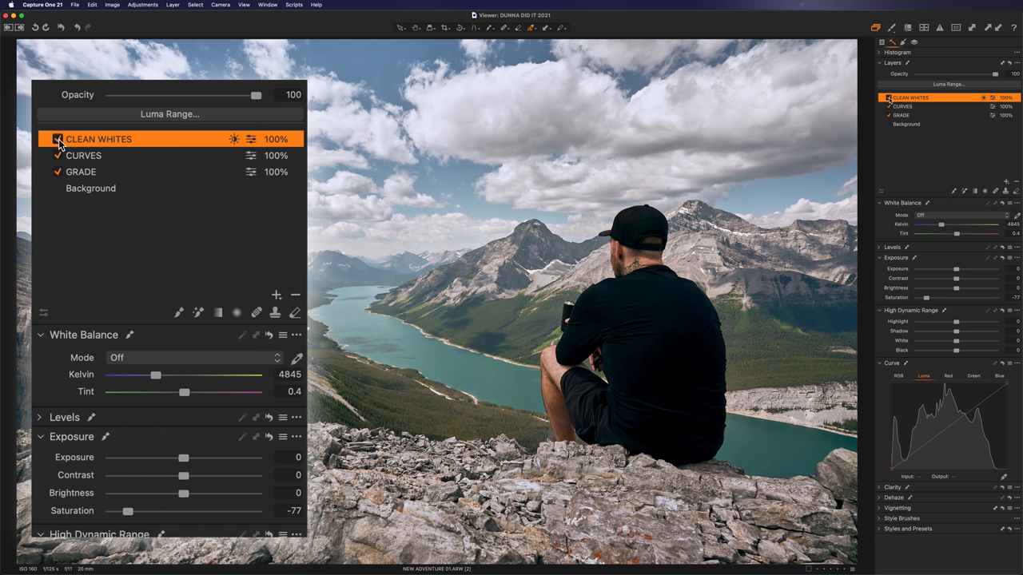
pyautogui.click(57, 139)
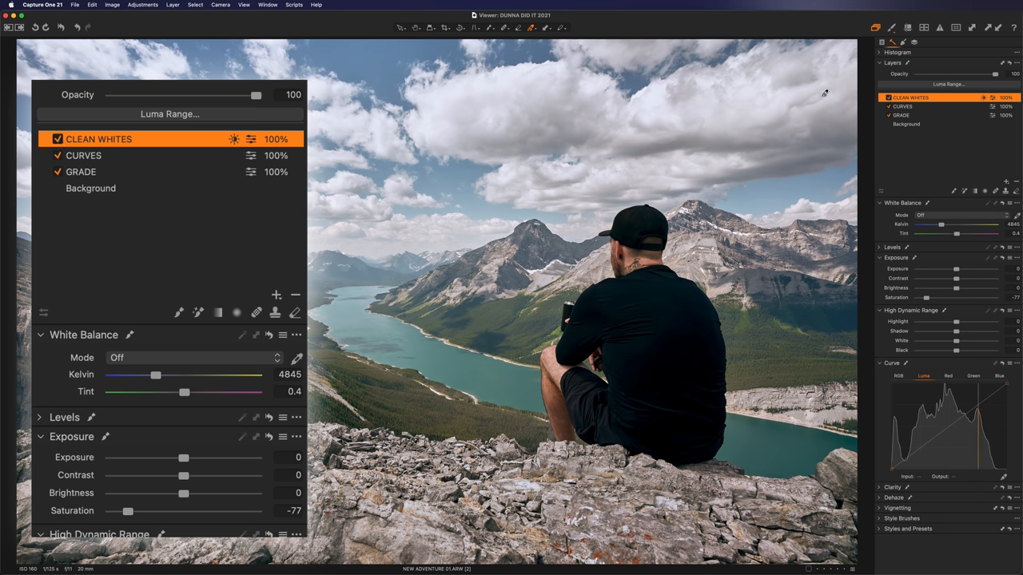
pyautogui.click(276, 294)
pyautogui.write('CLEAN BLACKS')
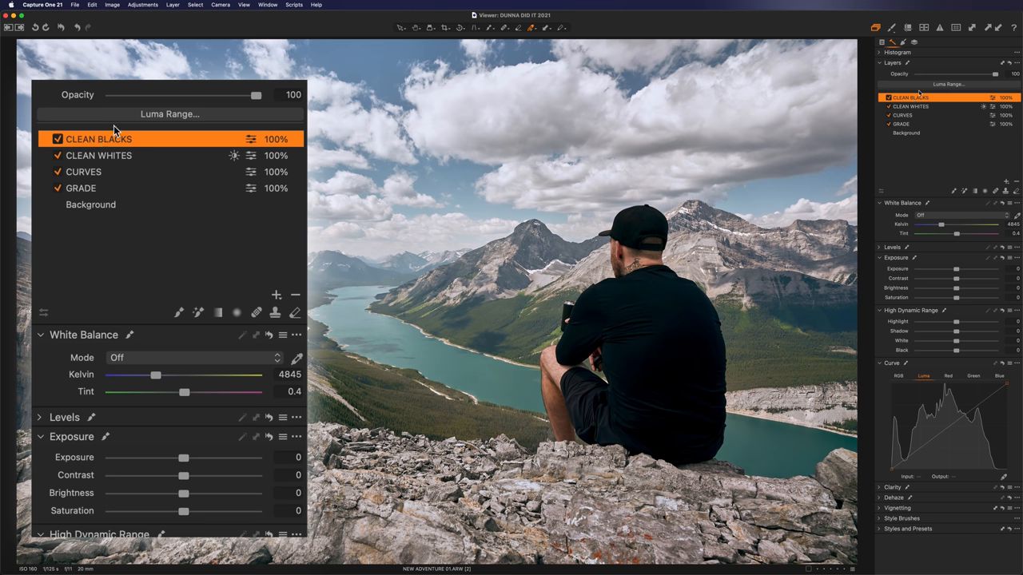
# Step: Make a first pass at a shadows-only luma range on CLEAN BLACKS with the mask shown
pyautogui.click(169, 114)
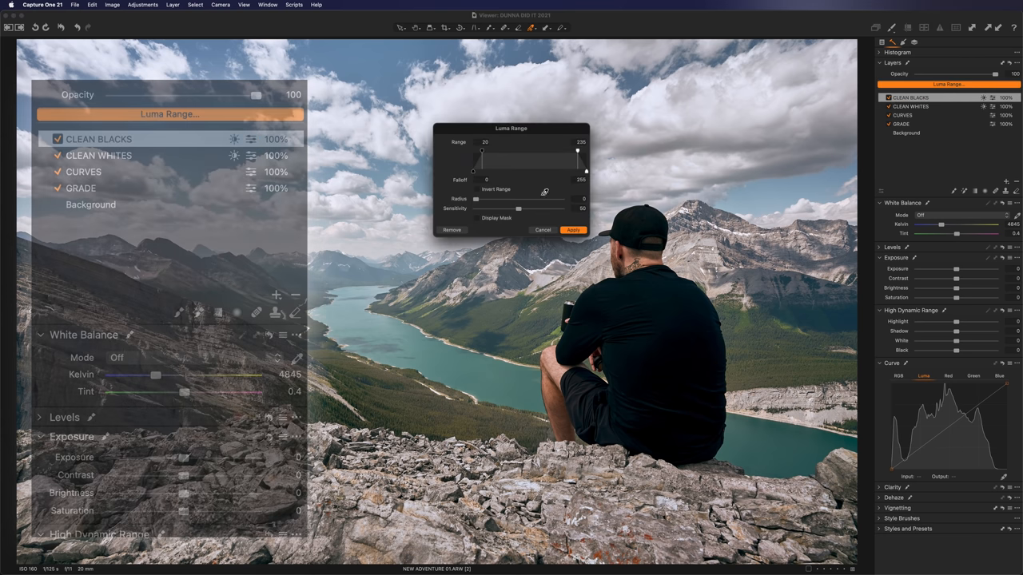
pyautogui.moveTo(481, 150); pyautogui.dragTo(472, 150)
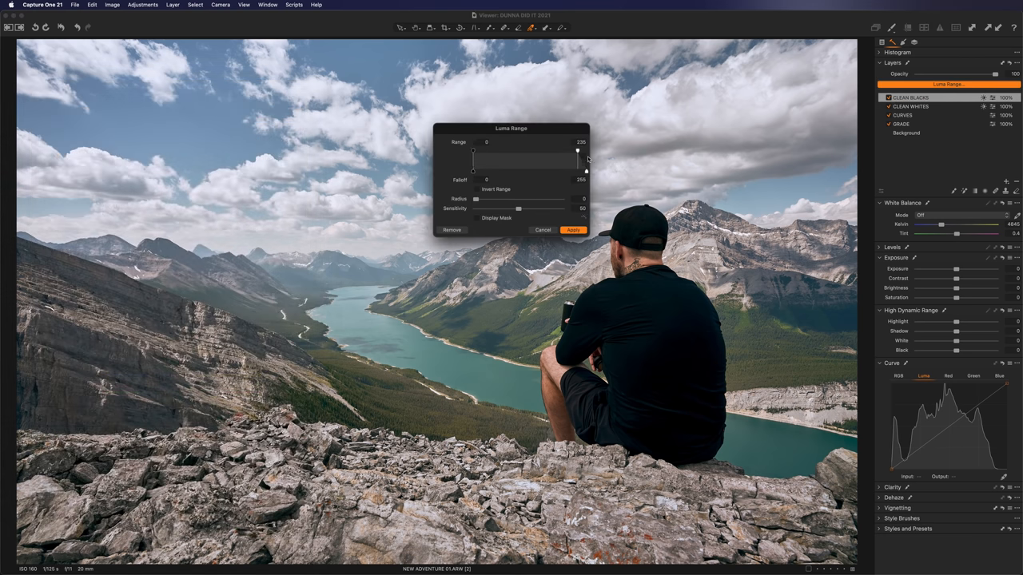
pyautogui.click(477, 217)
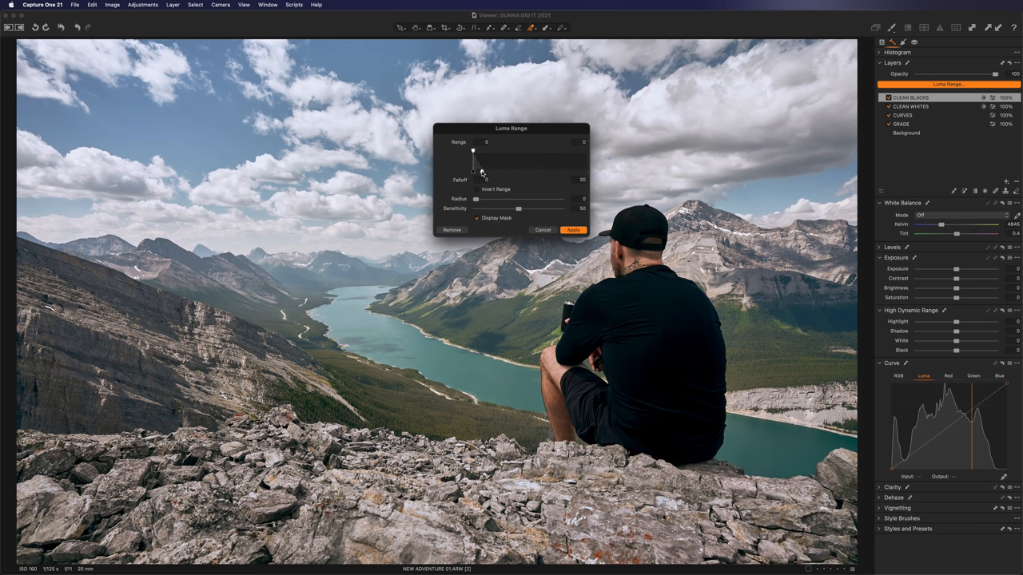
pyautogui.click(572, 230)
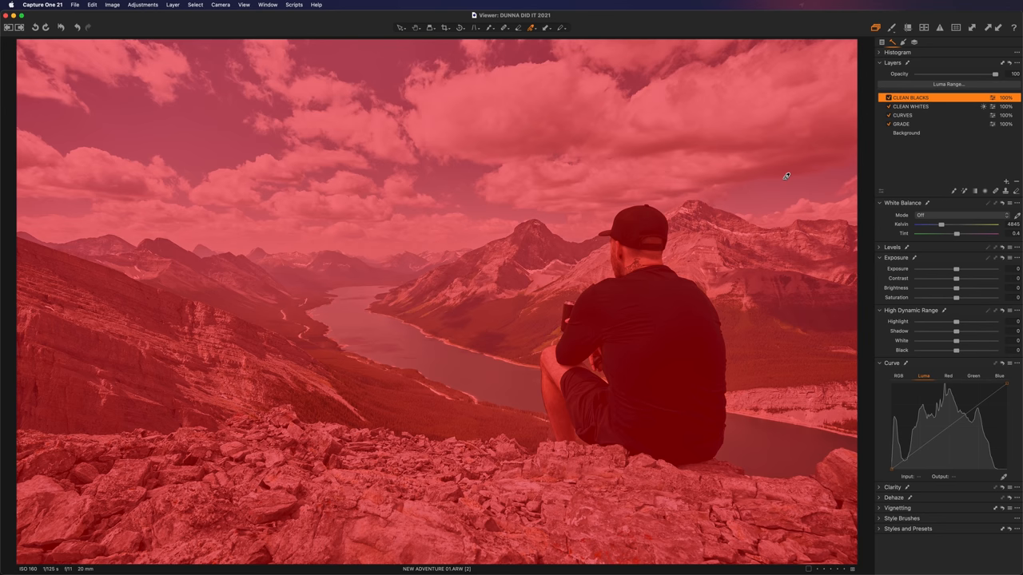
# Step: Refine the CLEAN BLACKS luma range to the darkest tones, tune its falloff and apply it
pyautogui.click(948, 83)
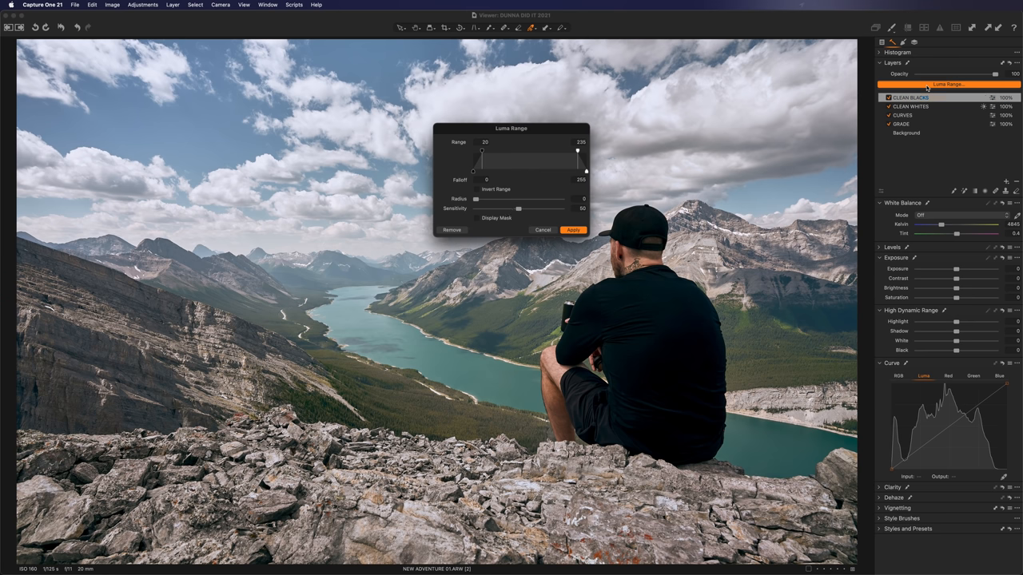
pyautogui.moveTo(483, 150); pyautogui.dragTo(473, 151)
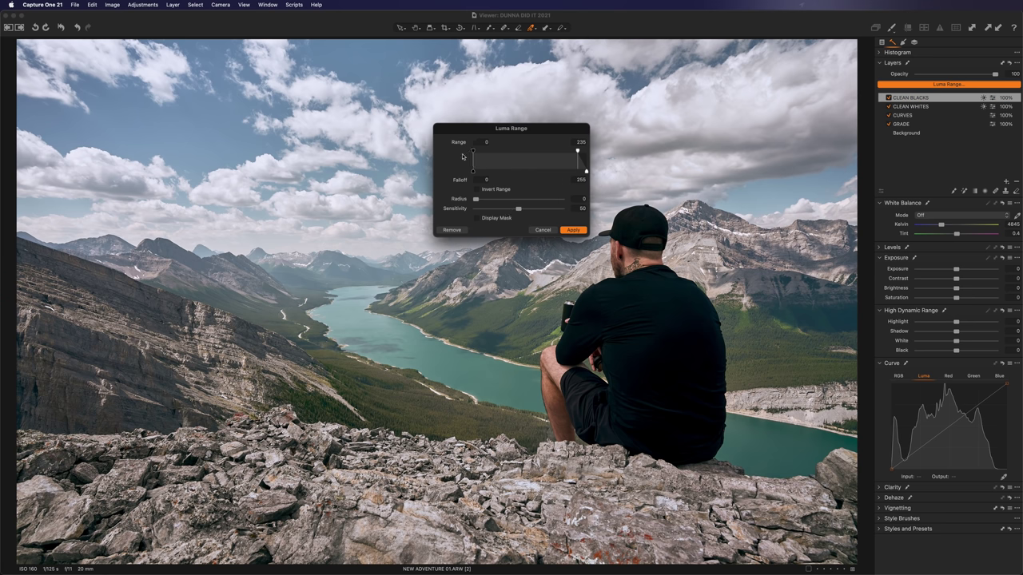
pyautogui.moveTo(579, 150); pyautogui.dragTo(473, 150)
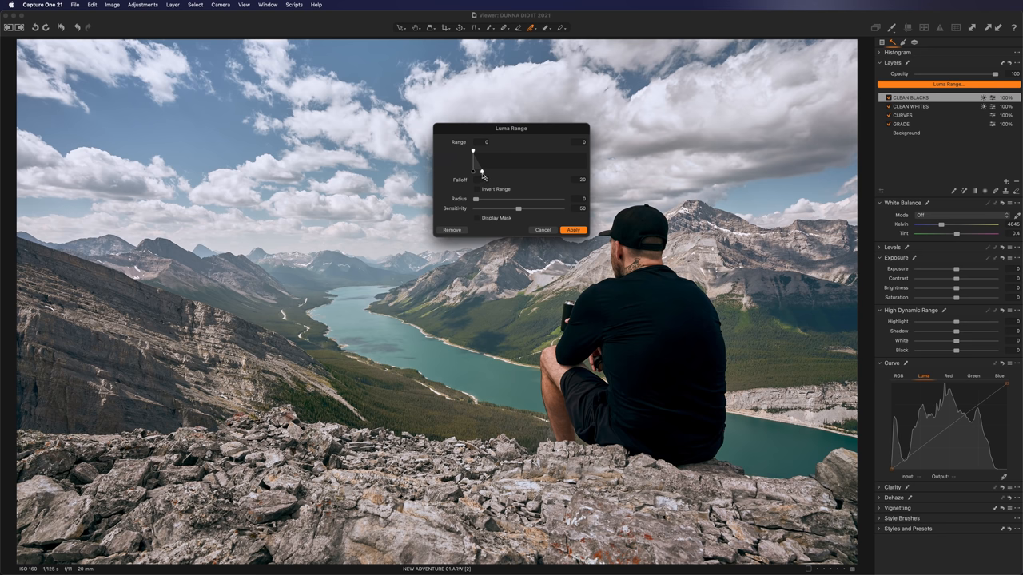
pyautogui.click(476, 218)
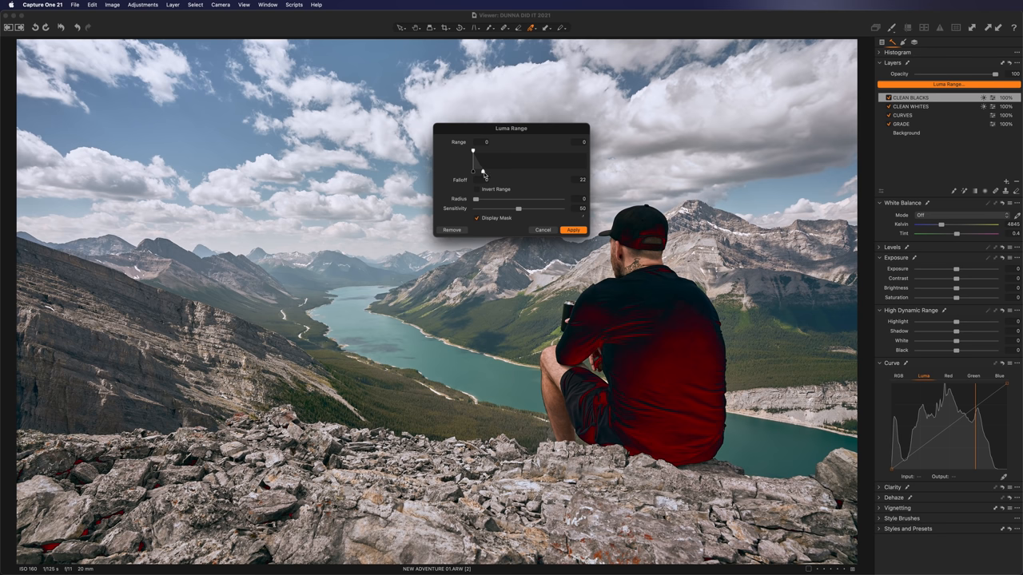
pyautogui.moveTo(483, 170); pyautogui.dragTo(492, 170)
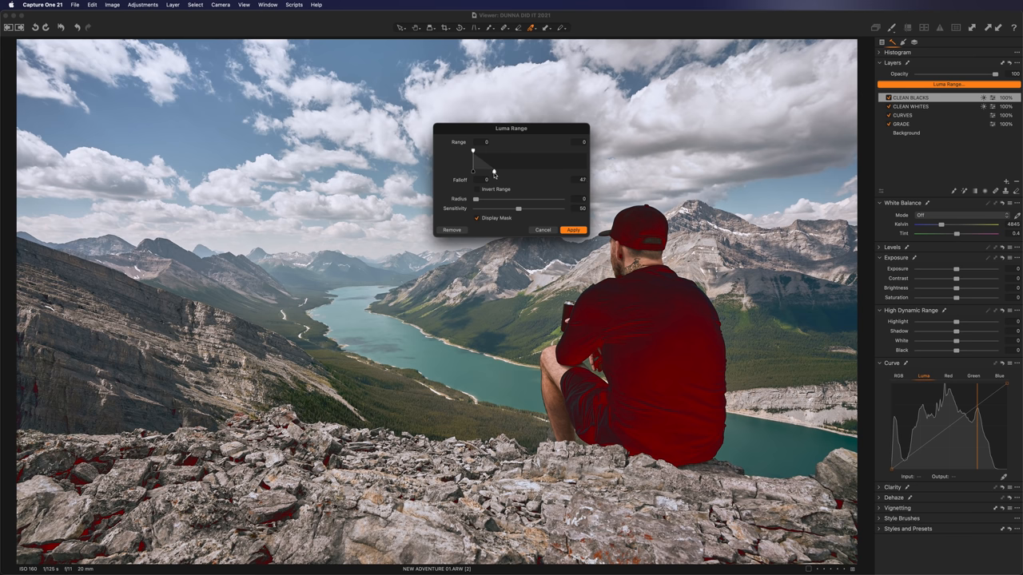
pyautogui.click(572, 230)
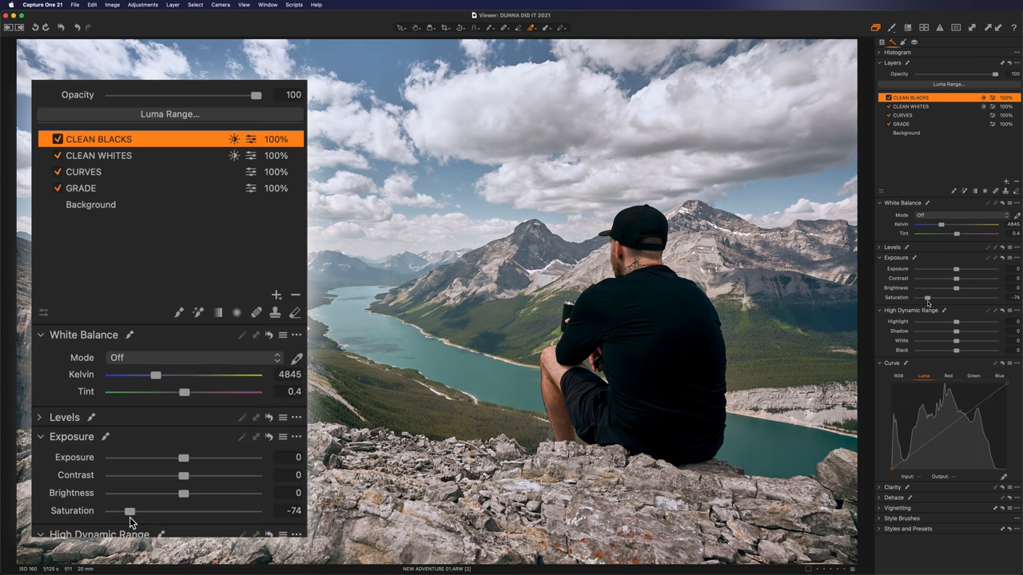
pyautogui.moveTo(673, 300)
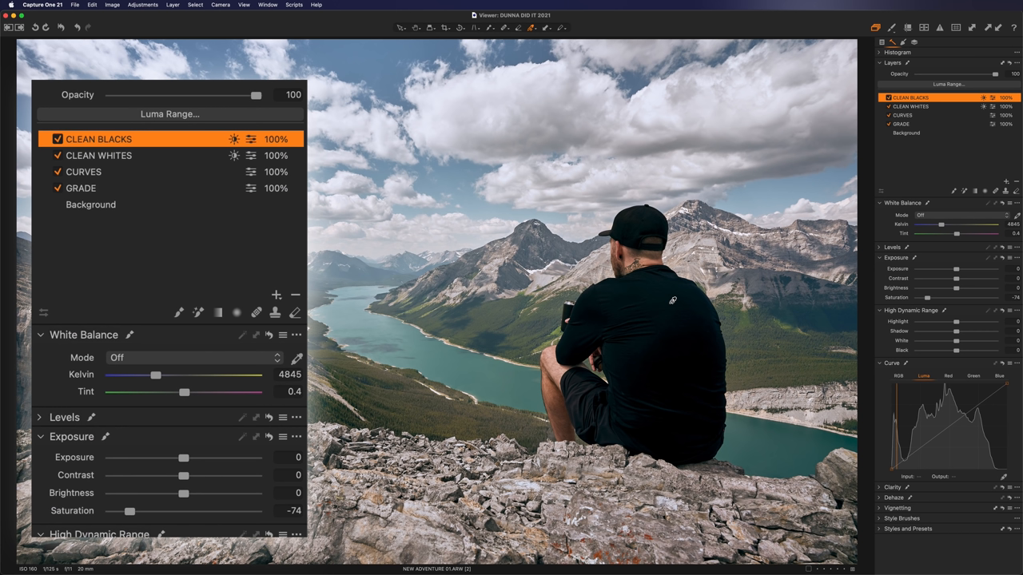
pyautogui.moveTo(630, 334)
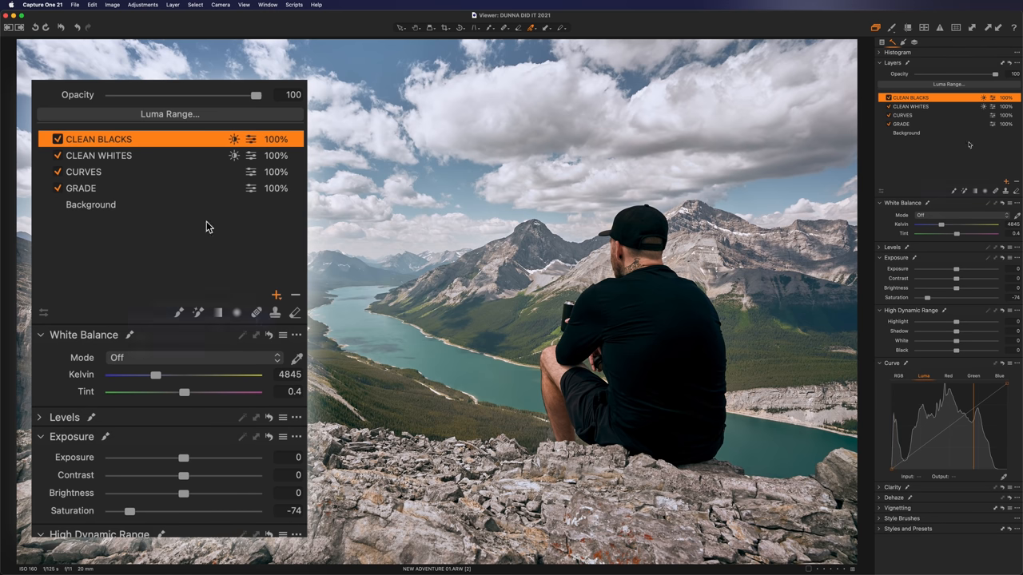
# Step: Add a LEVELS layer with black input 3 and midpoint -0.08 to darken midtones slightly
pyautogui.click(277, 294)
pyautogui.write('LEVELS')
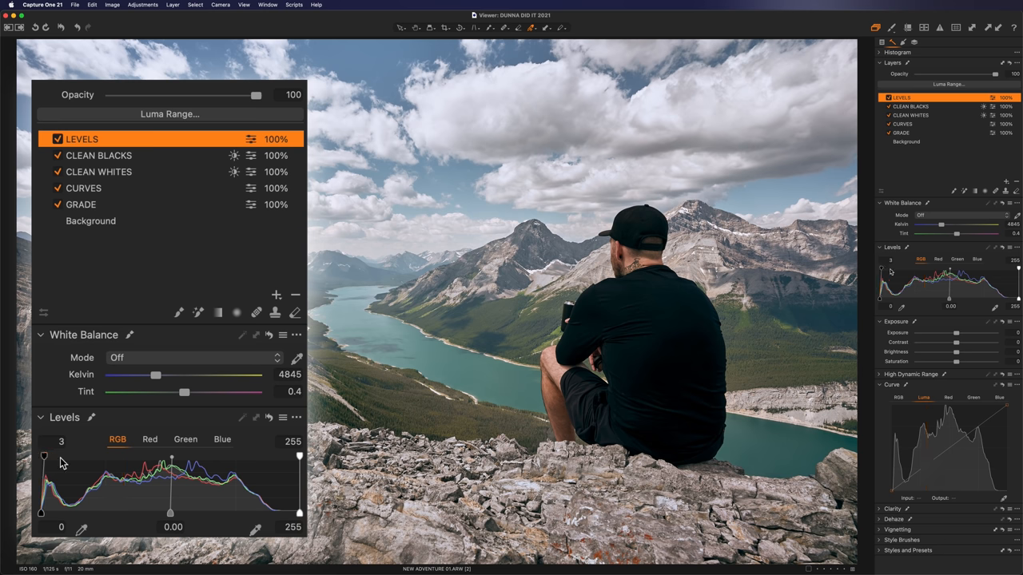
pyautogui.moveTo(170, 513); pyautogui.dragTo(179, 513)
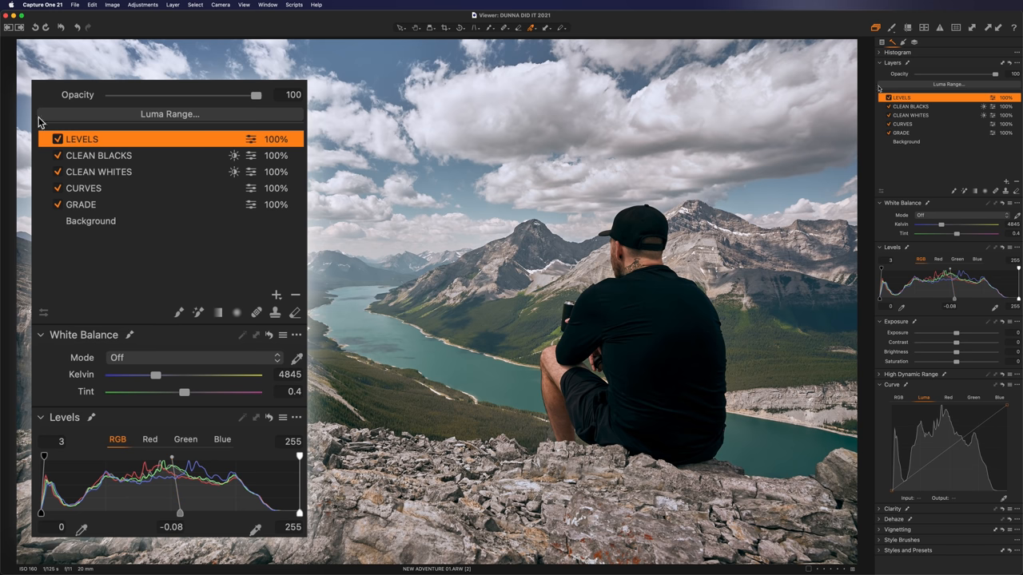
pyautogui.click(275, 295)
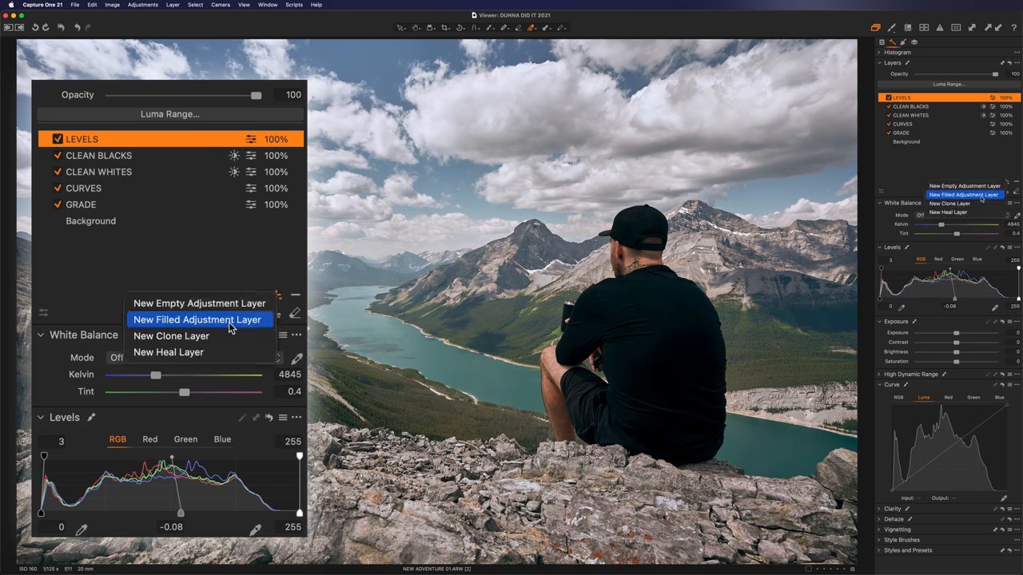
# Step: Create a filled layer named FOCUS with a large radial gradient mask over the lake and valley
pyautogui.click(198, 320)
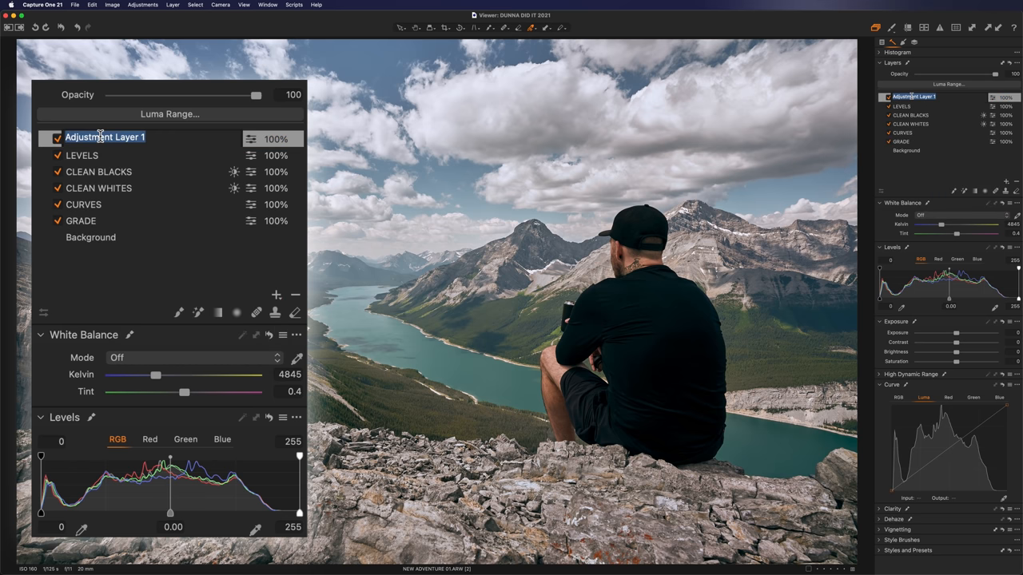
pyautogui.write('FOCUS')
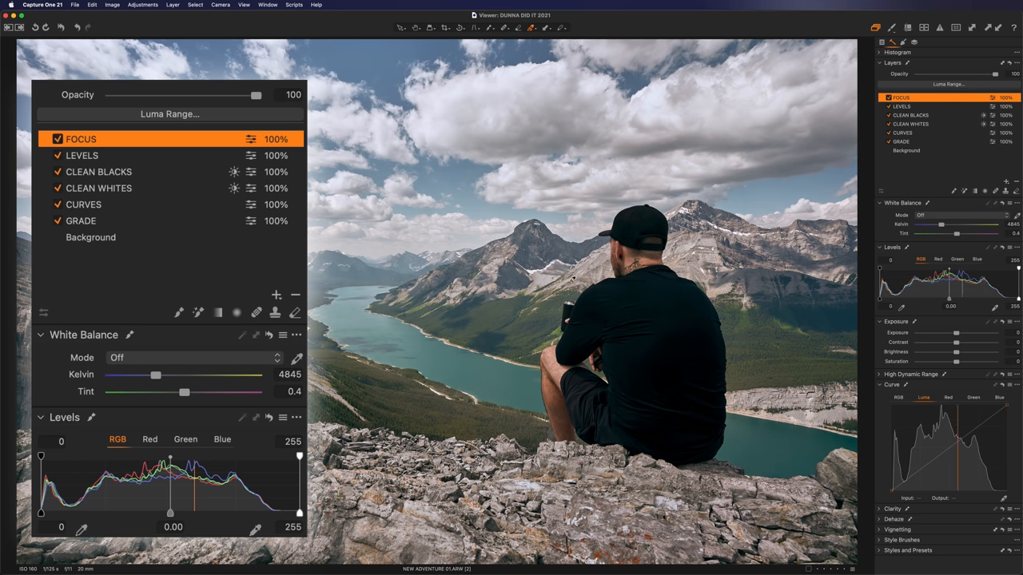
pyautogui.click(237, 312)
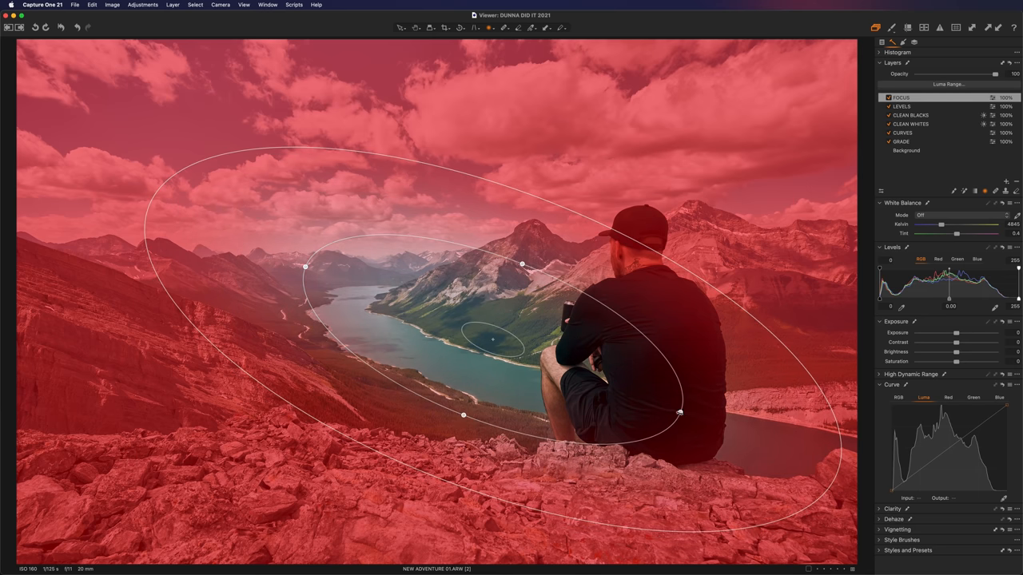
pyautogui.moveTo(681, 412); pyautogui.dragTo(794, 457)
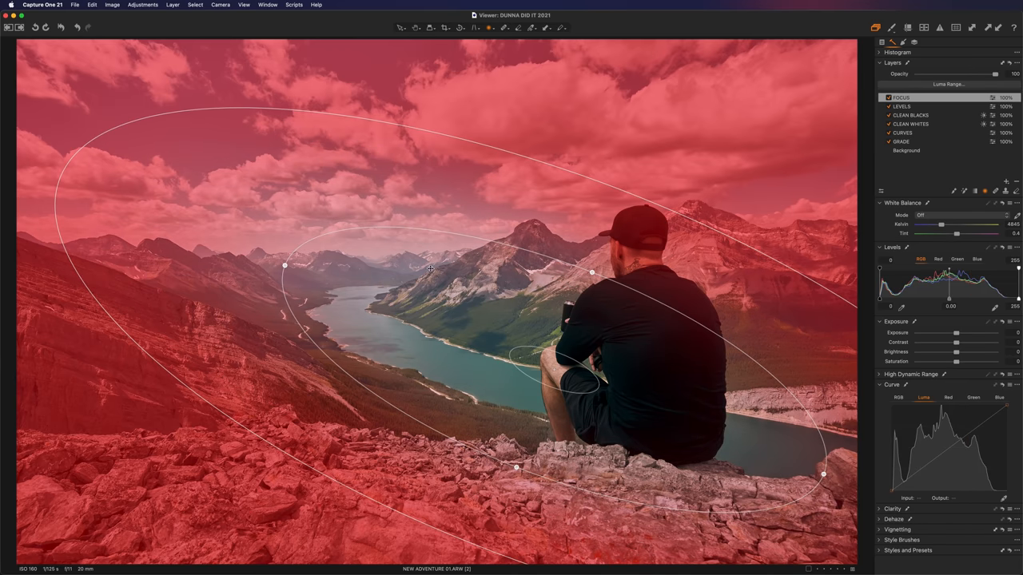
pyautogui.moveTo(591, 271); pyautogui.dragTo(655, 195)
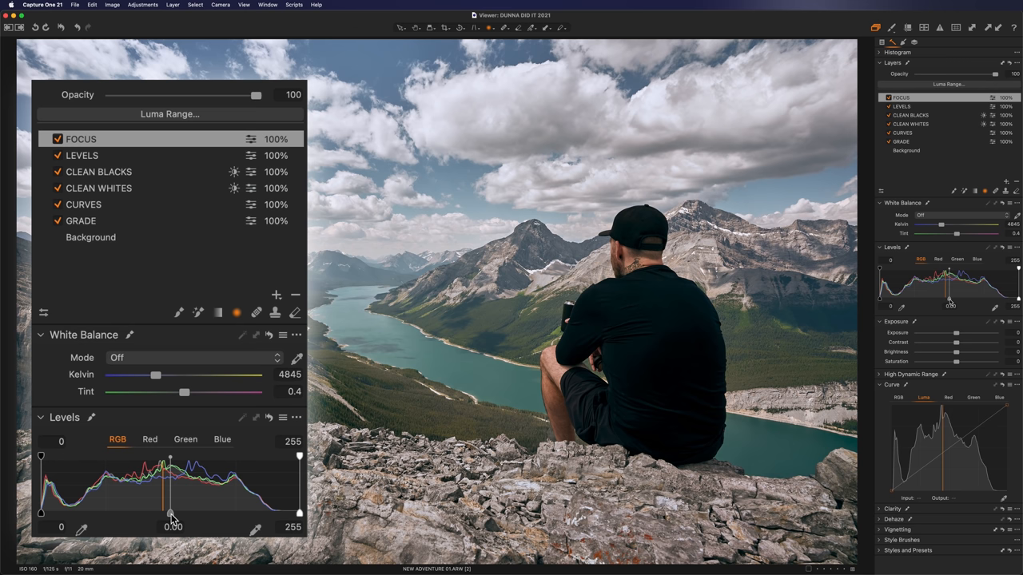
# Step: On FOCUS set Levels midpoint -0.13 and pull Highlight to about -21 for recovered detail
pyautogui.moveTo(299, 515); pyautogui.dragTo(294, 514)
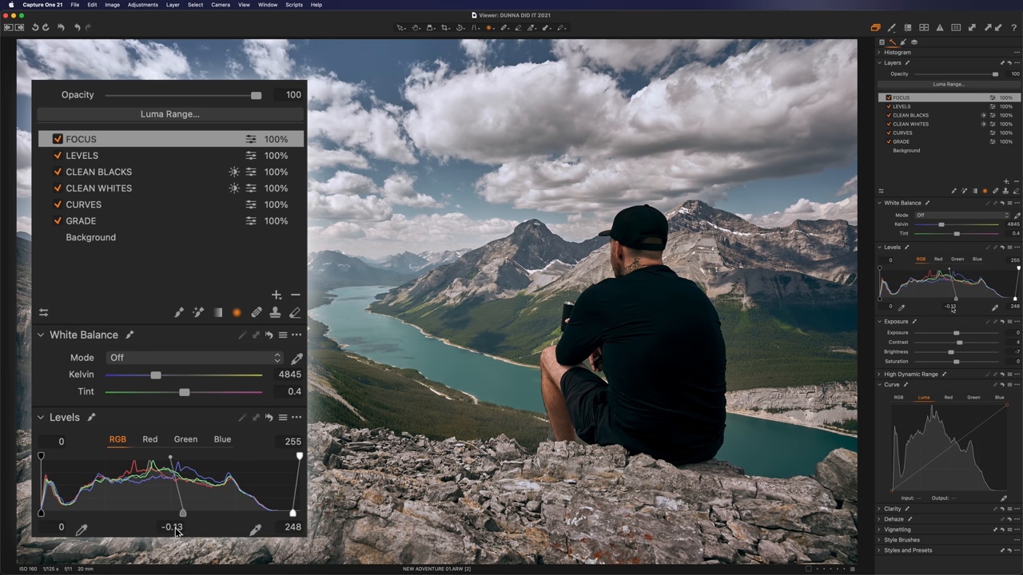
pyautogui.moveTo(978, 323)
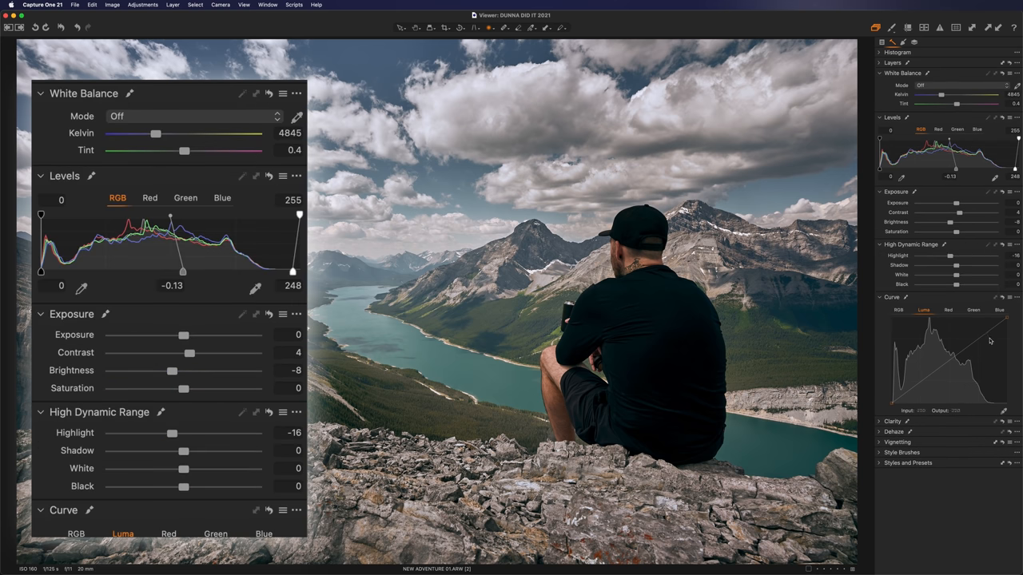
pyautogui.moveTo(173, 433); pyautogui.dragTo(166, 433)
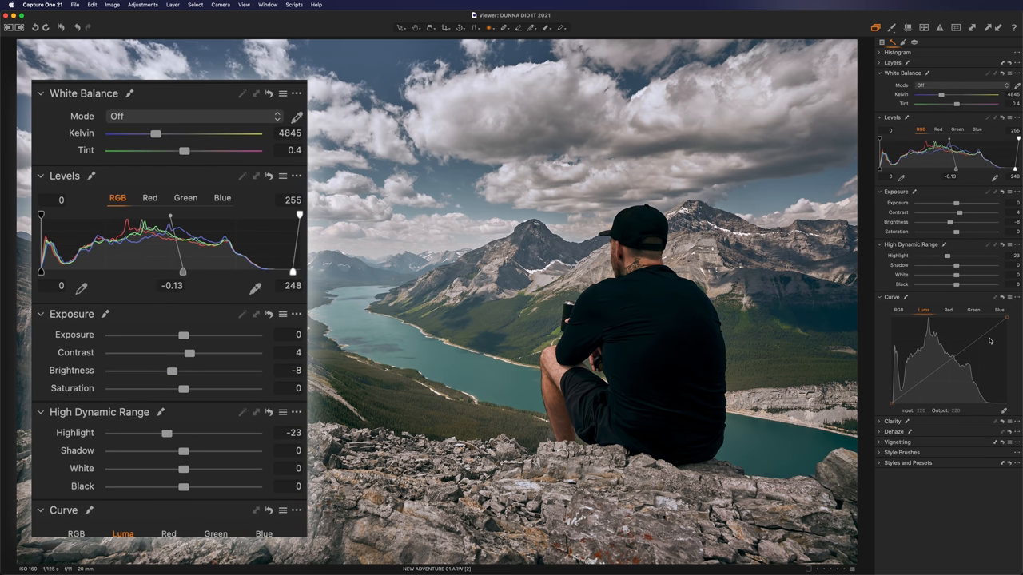
pyautogui.moveTo(166, 433); pyautogui.dragTo(168, 433)
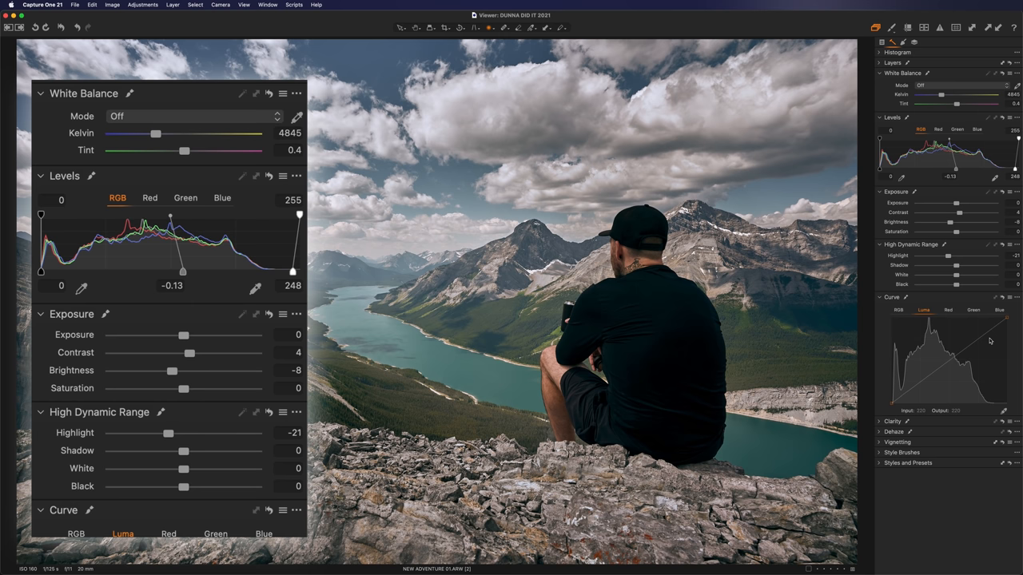
pyautogui.moveTo(170, 433); pyautogui.dragTo(166, 433)
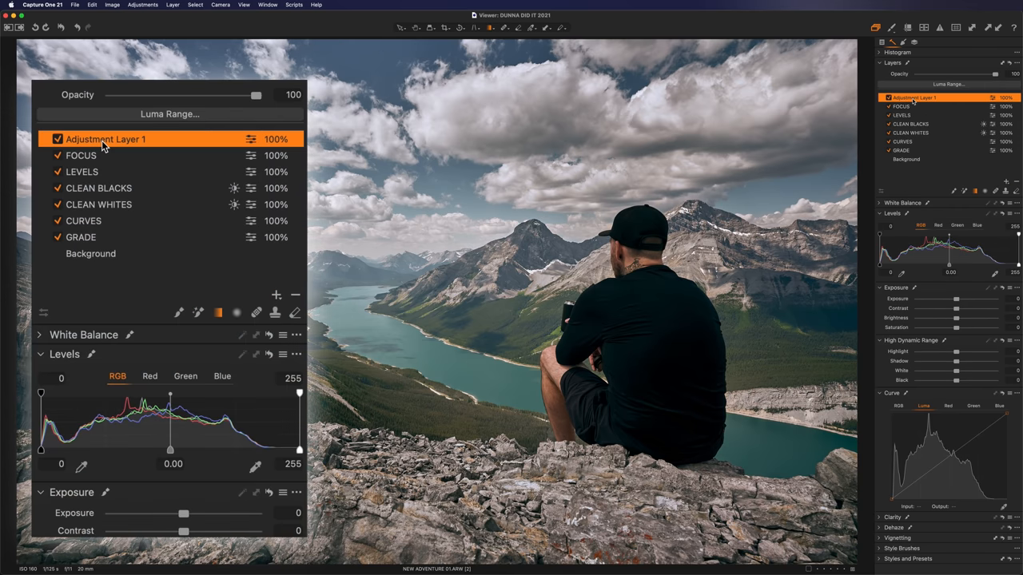
# Step: Rename the layer FOREGROUND and draw a linear gradient mask up from the bottom rocks
pyautogui.doubleClick(106, 138)
pyautogui.write('FOREGROUND')
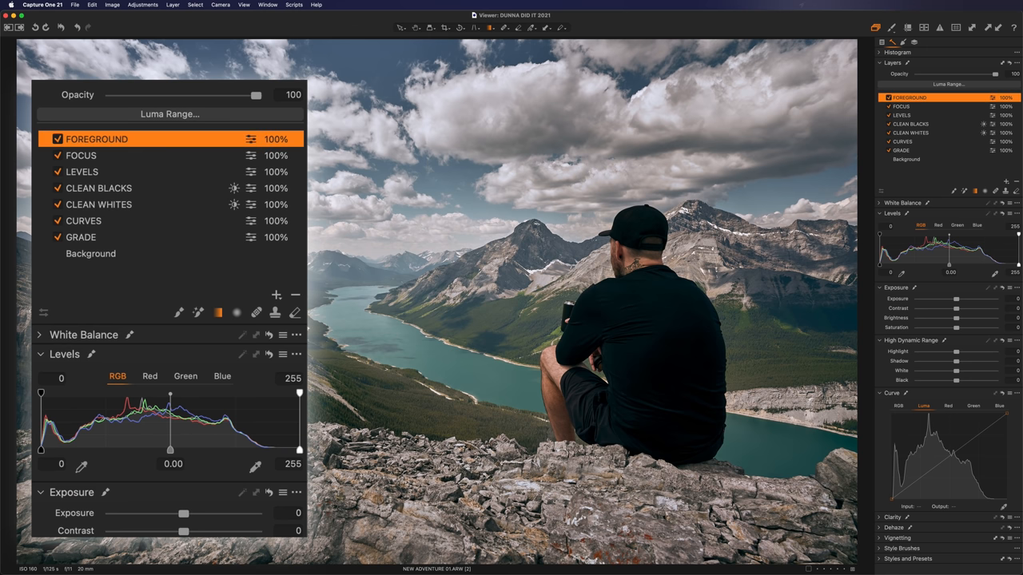
pyautogui.click(237, 311)
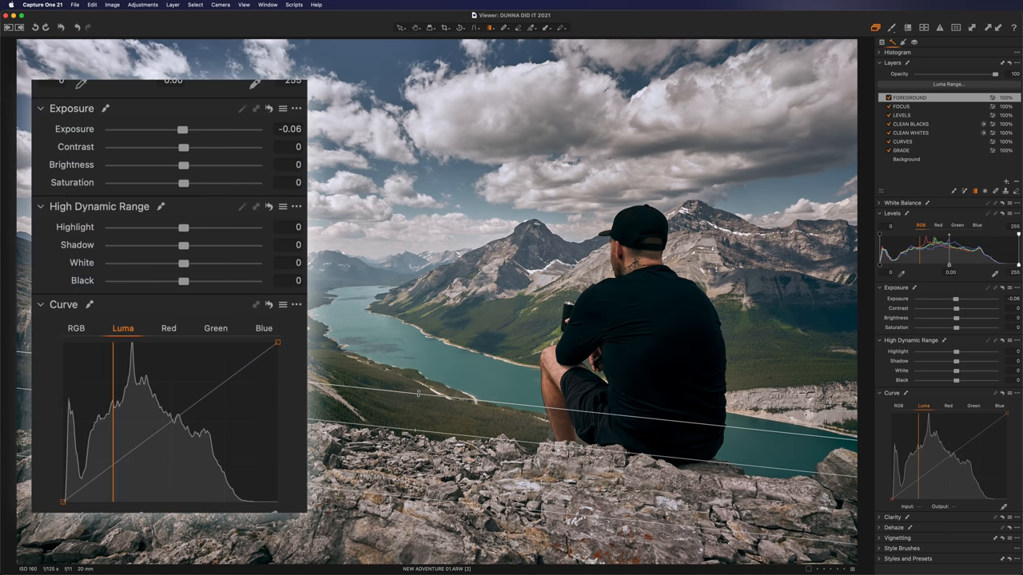
# Step: Darken FOREGROUND with Exposure -0.33, Brightness -8 and Highlight -5
pyautogui.moveTo(183, 128); pyautogui.dragTo(182, 128)
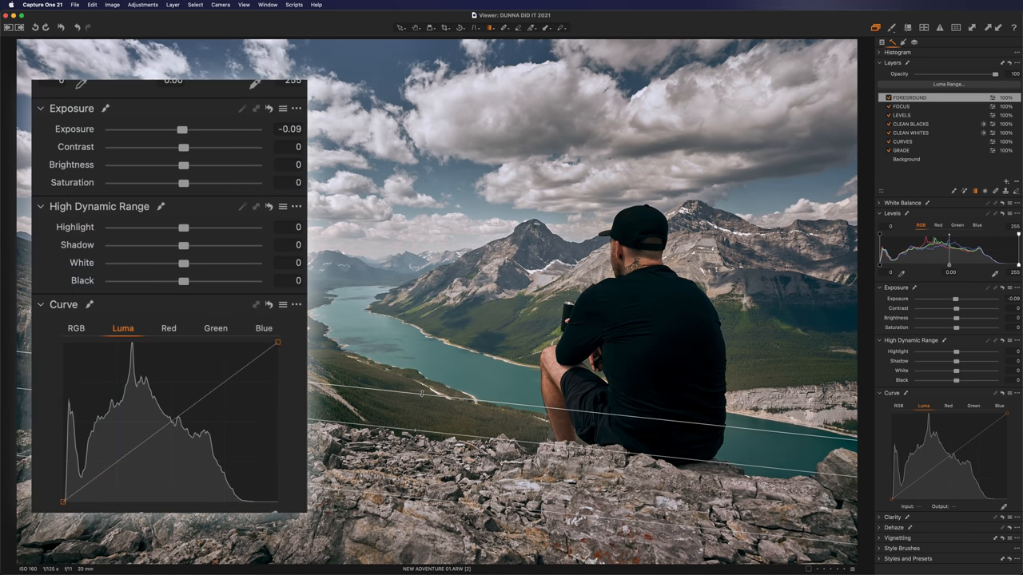
pyautogui.moveTo(182, 128); pyautogui.dragTo(179, 127)
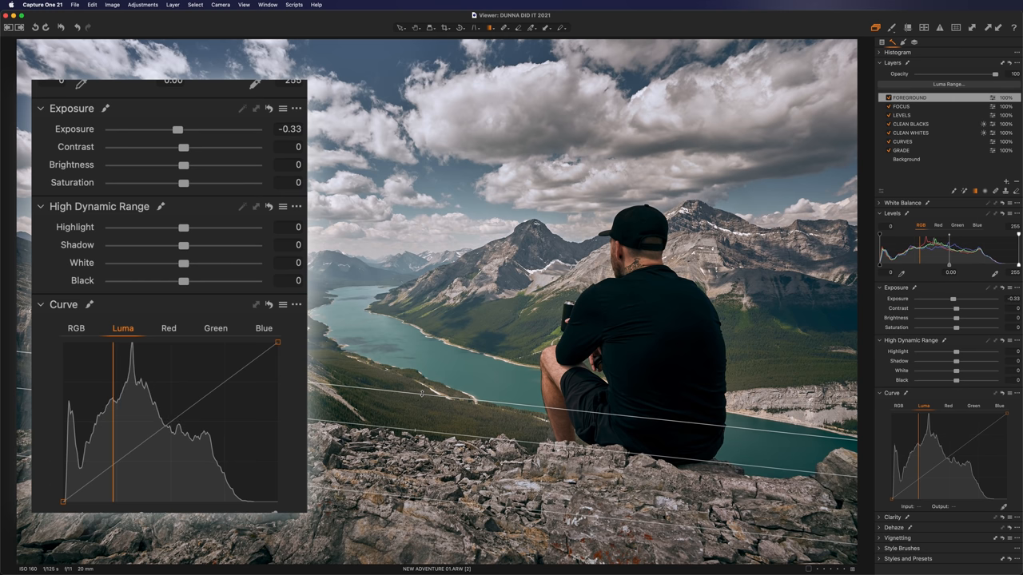
pyautogui.moveTo(182, 147); pyautogui.dragTo(189, 147)
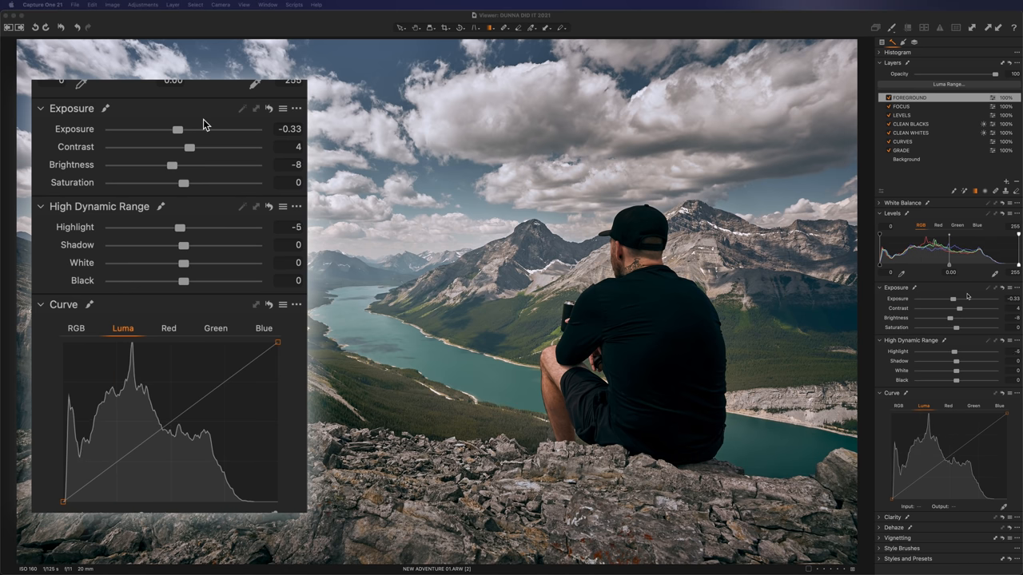
pyautogui.moveTo(179, 227); pyautogui.dragTo(167, 227)
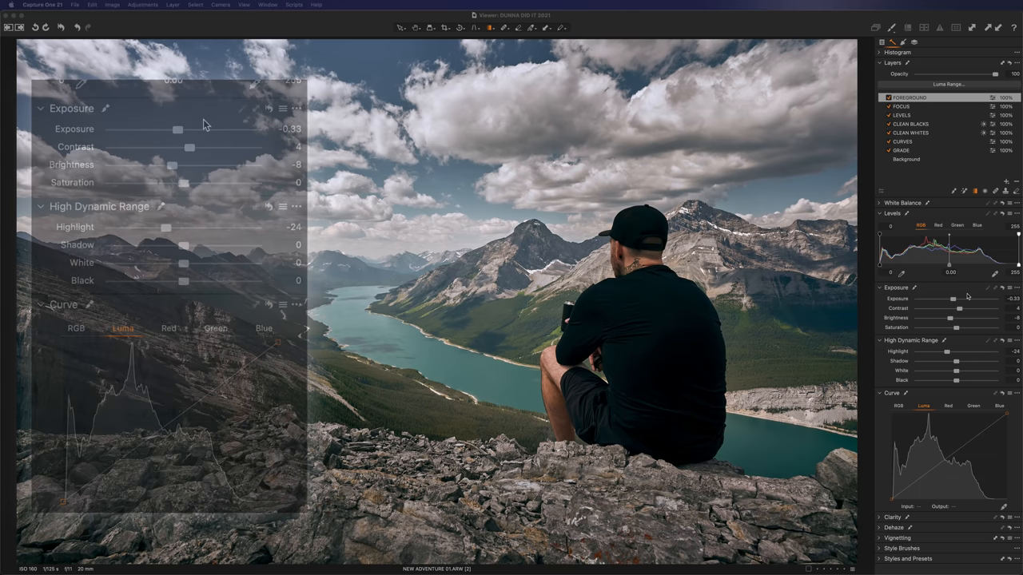